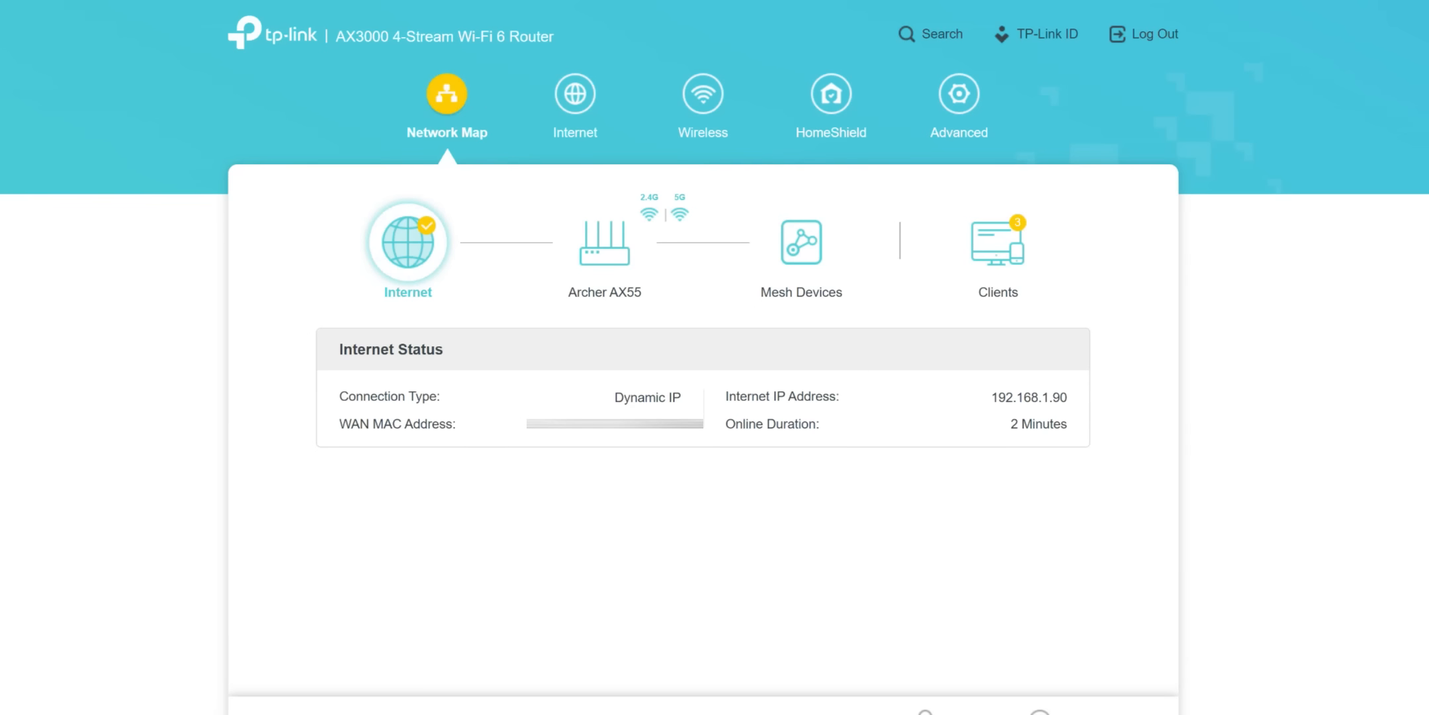
Review the Archer AX55, Mesh Devices and all three Clients on Network Map, then view the Internet settings.
click(604, 242)
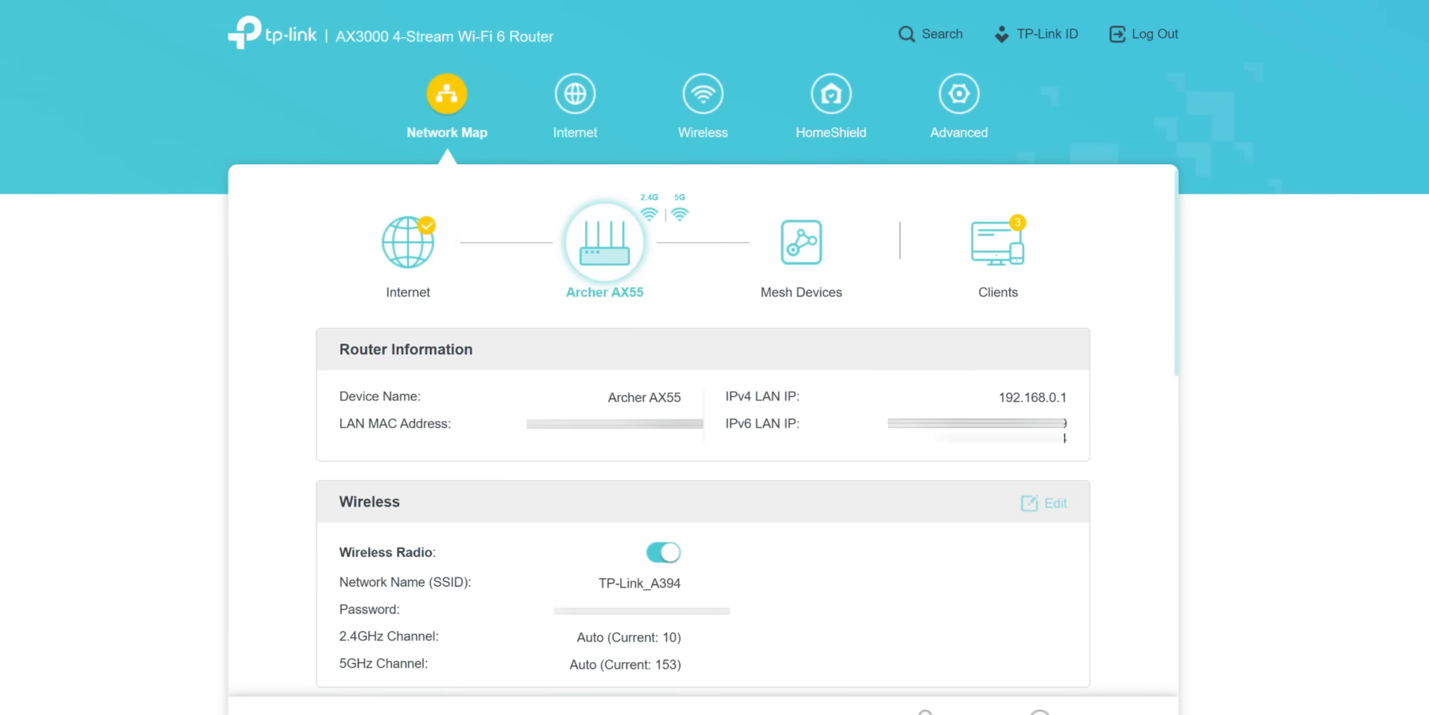
click(801, 242)
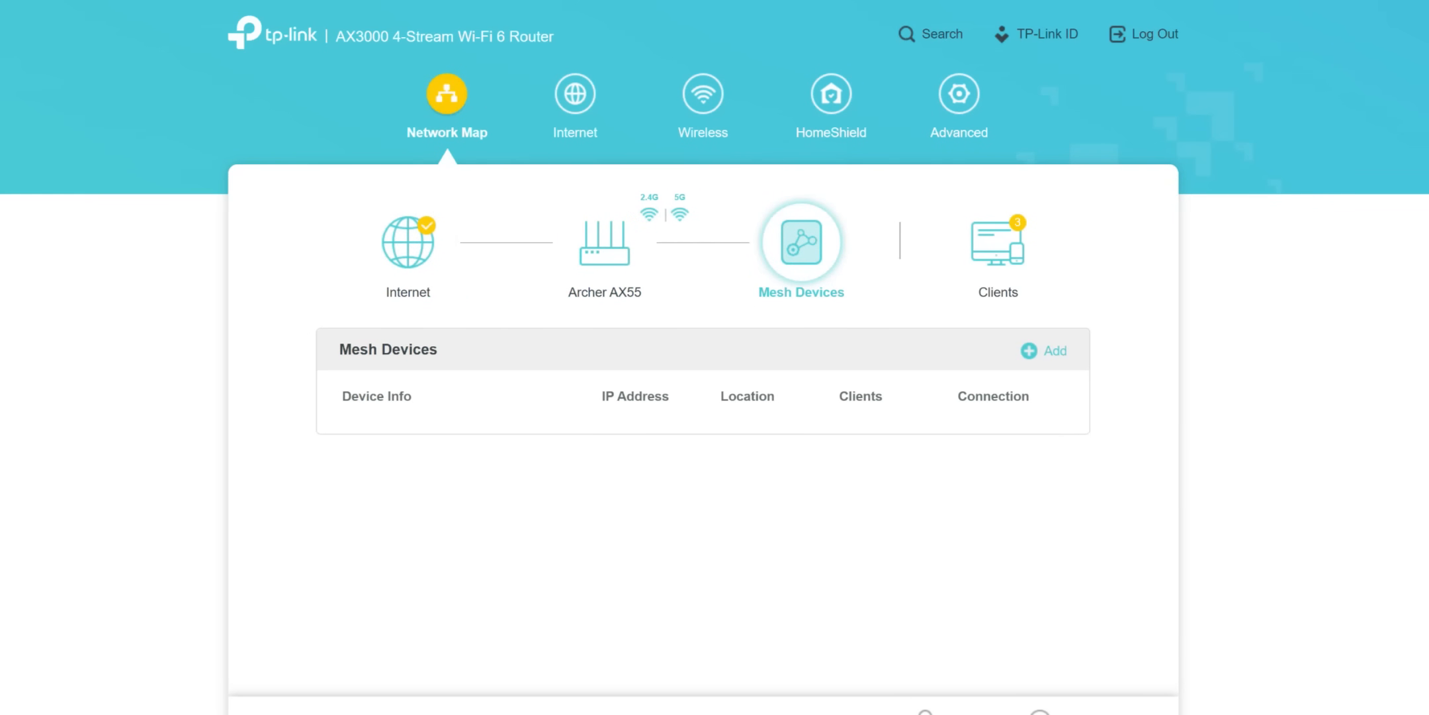
click(998, 242)
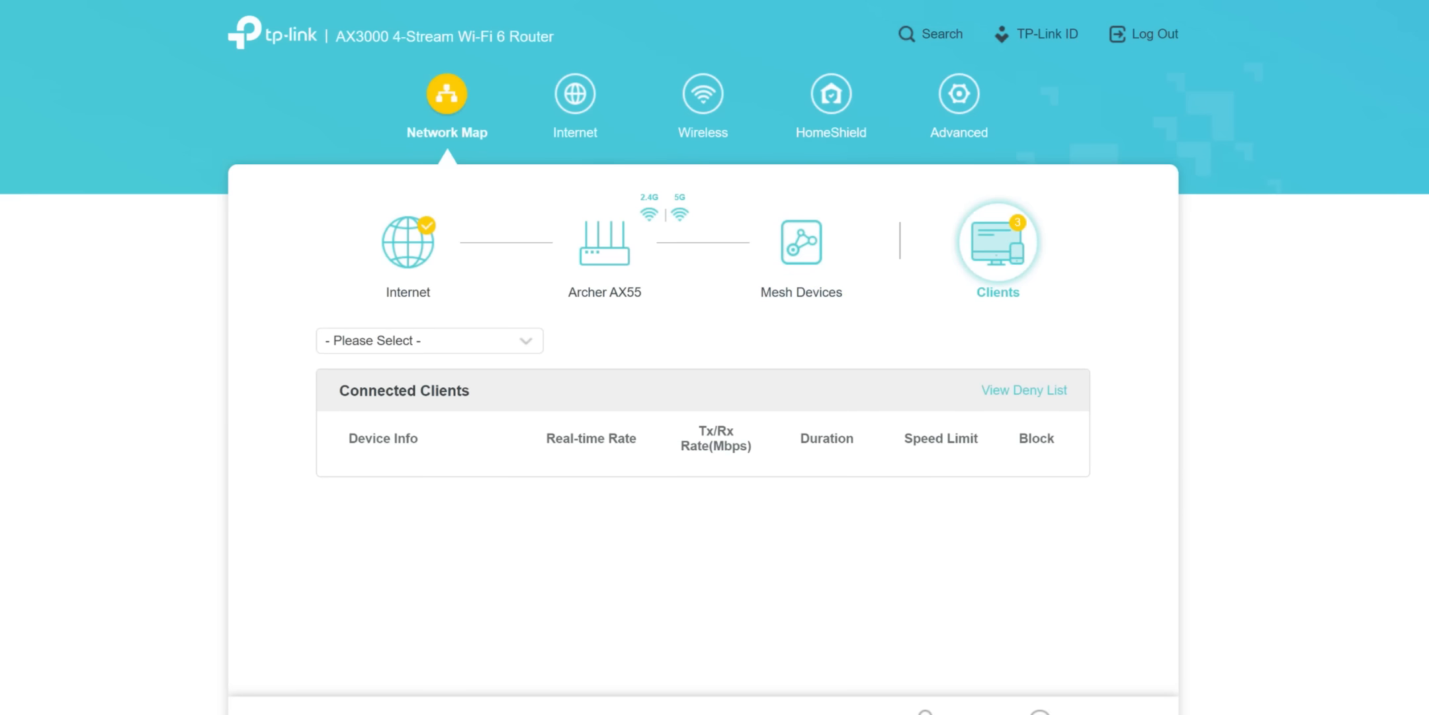
click(429, 341)
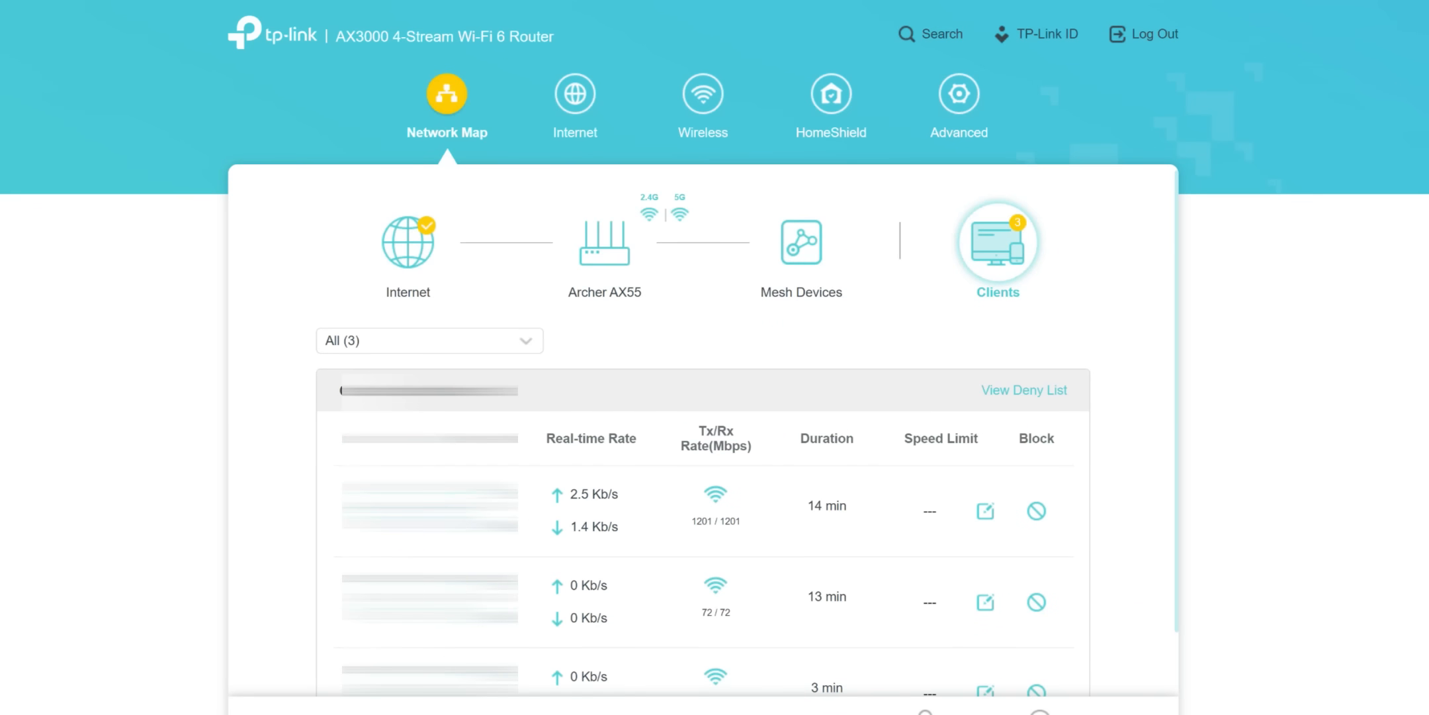
click(574, 101)
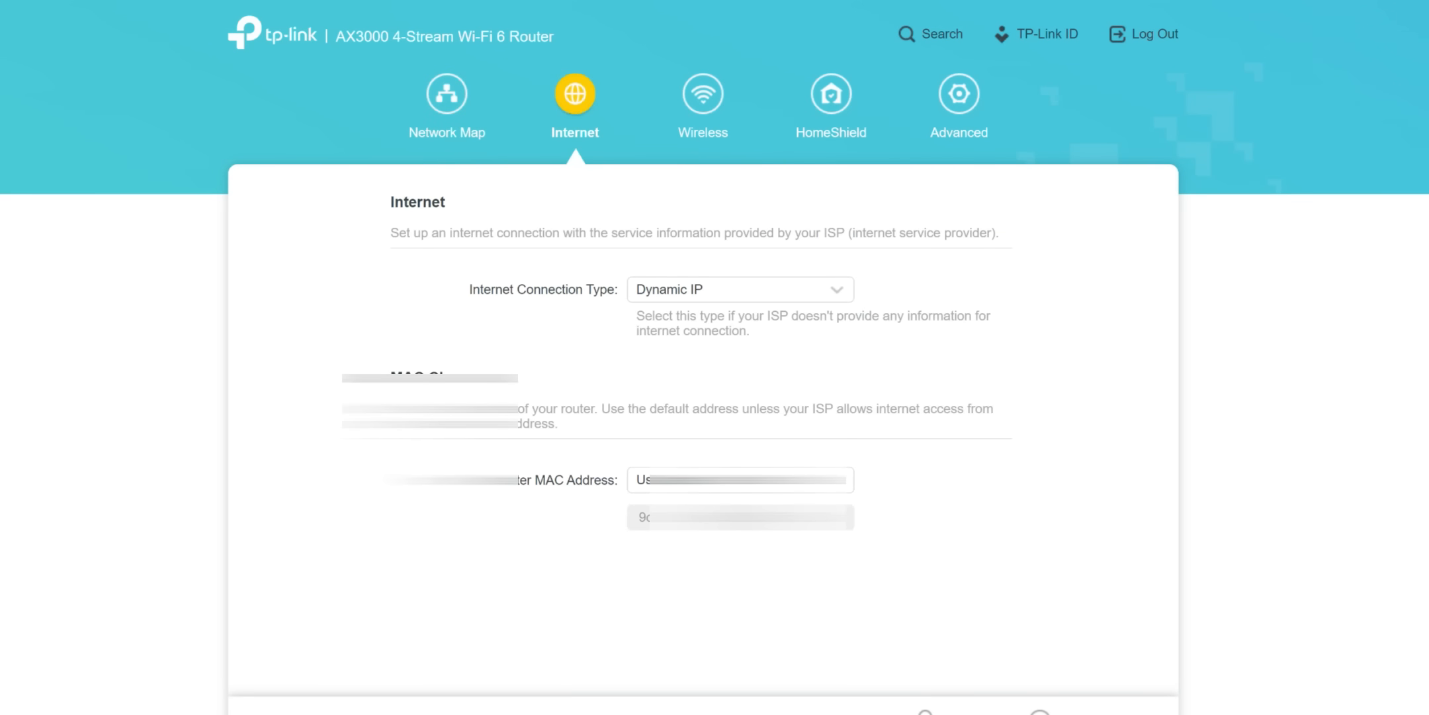
mouse_move(701, 92)
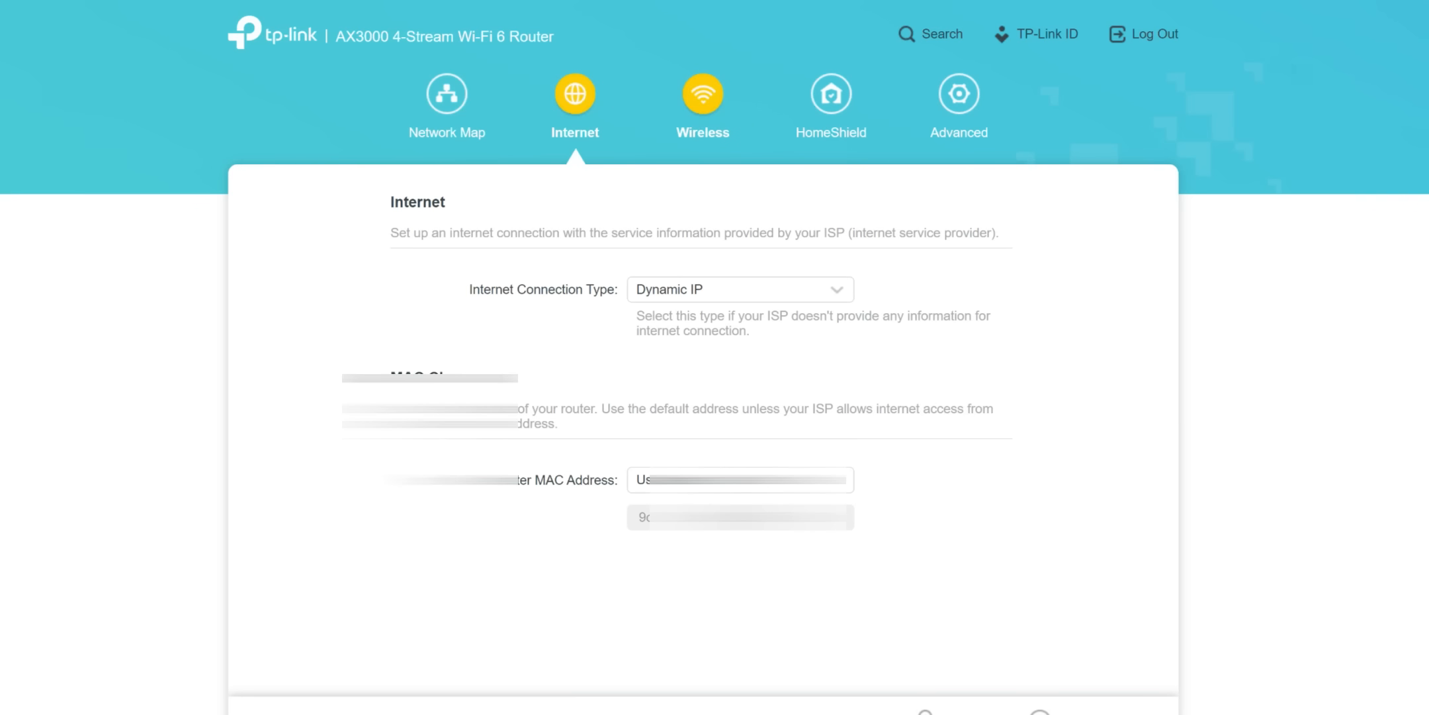
Scroll through Wireless Settings, Guest Network and IoT Network, then show the HomeShield overview.
click(701, 94)
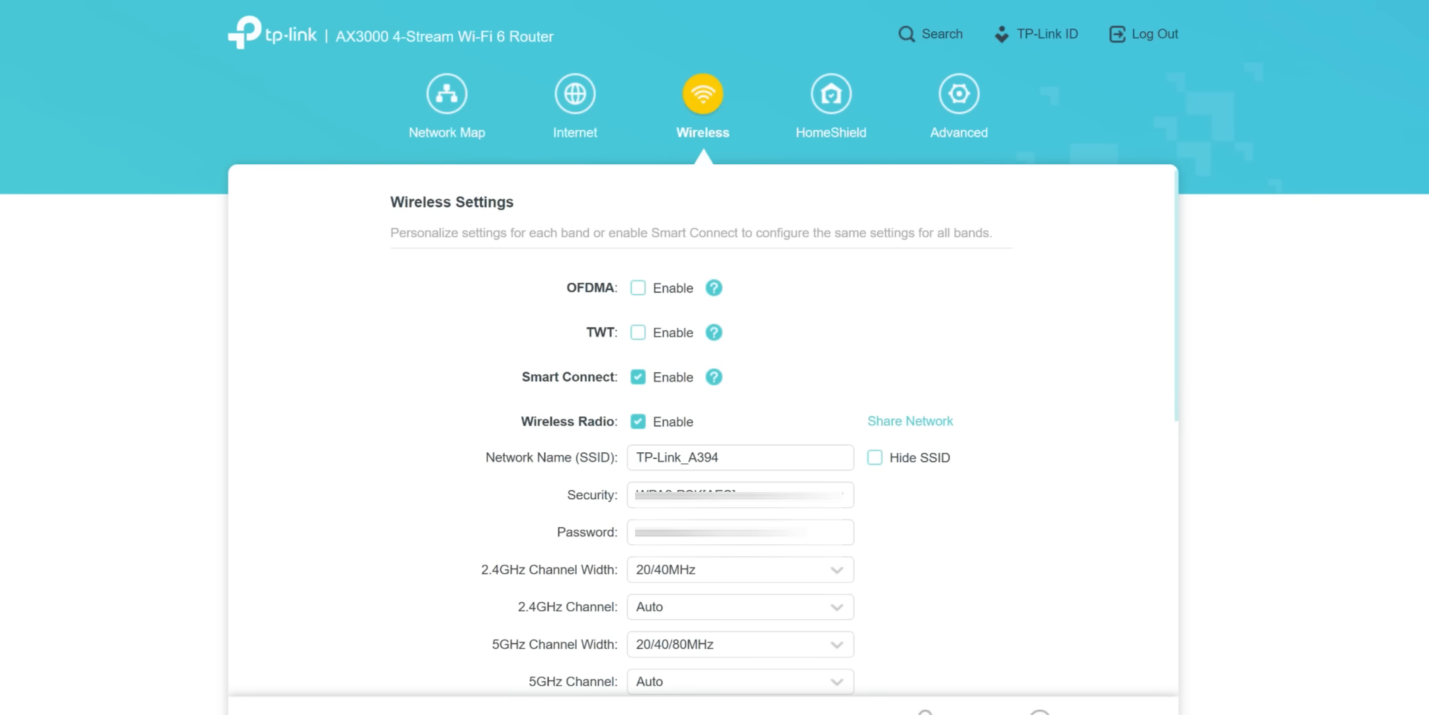
scroll(down, 3)
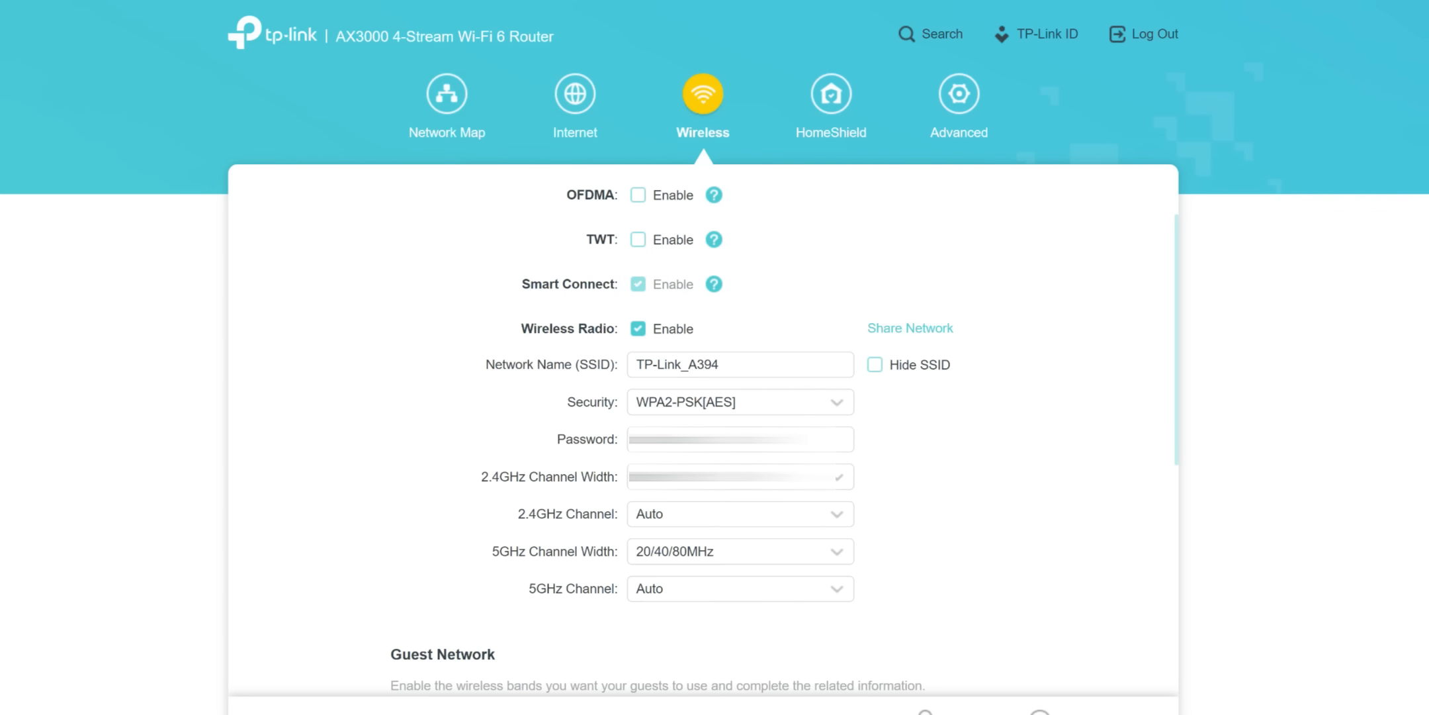
scroll(down, 3)
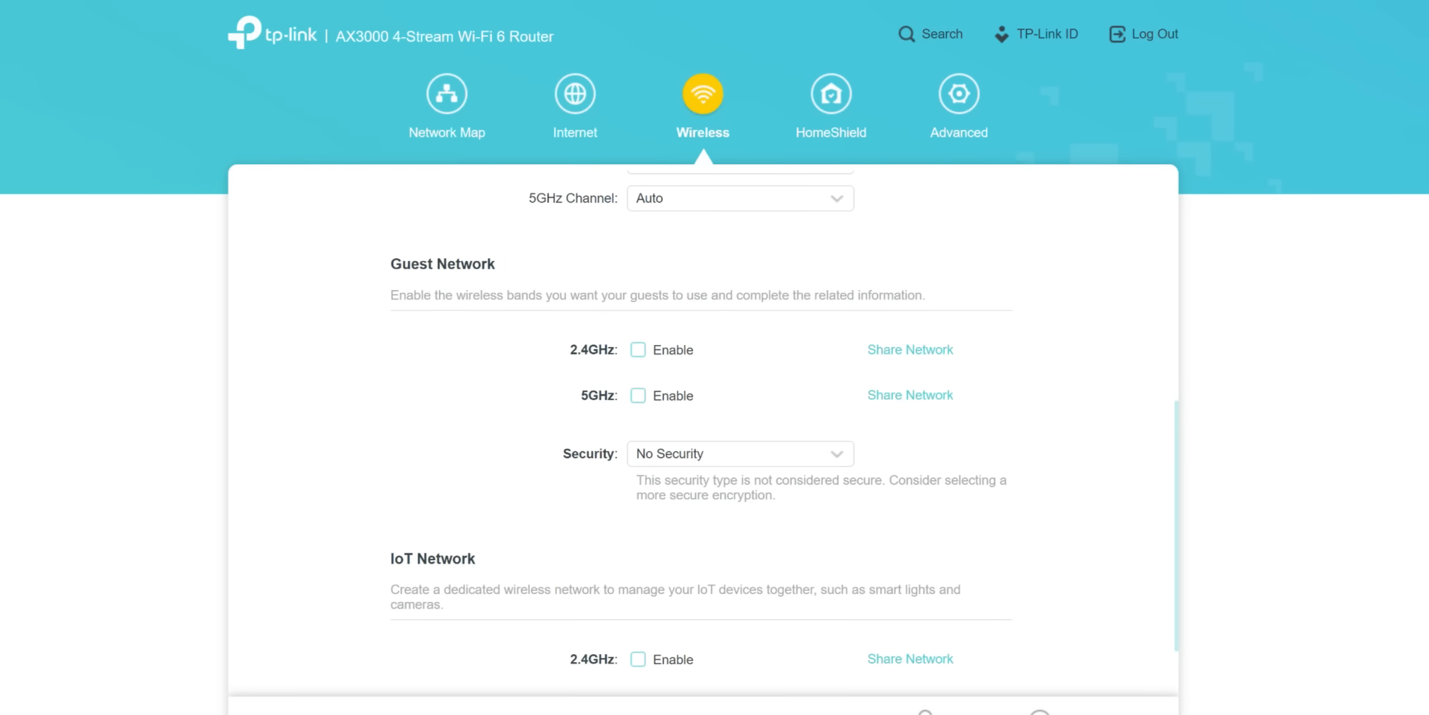
scroll(down, 3)
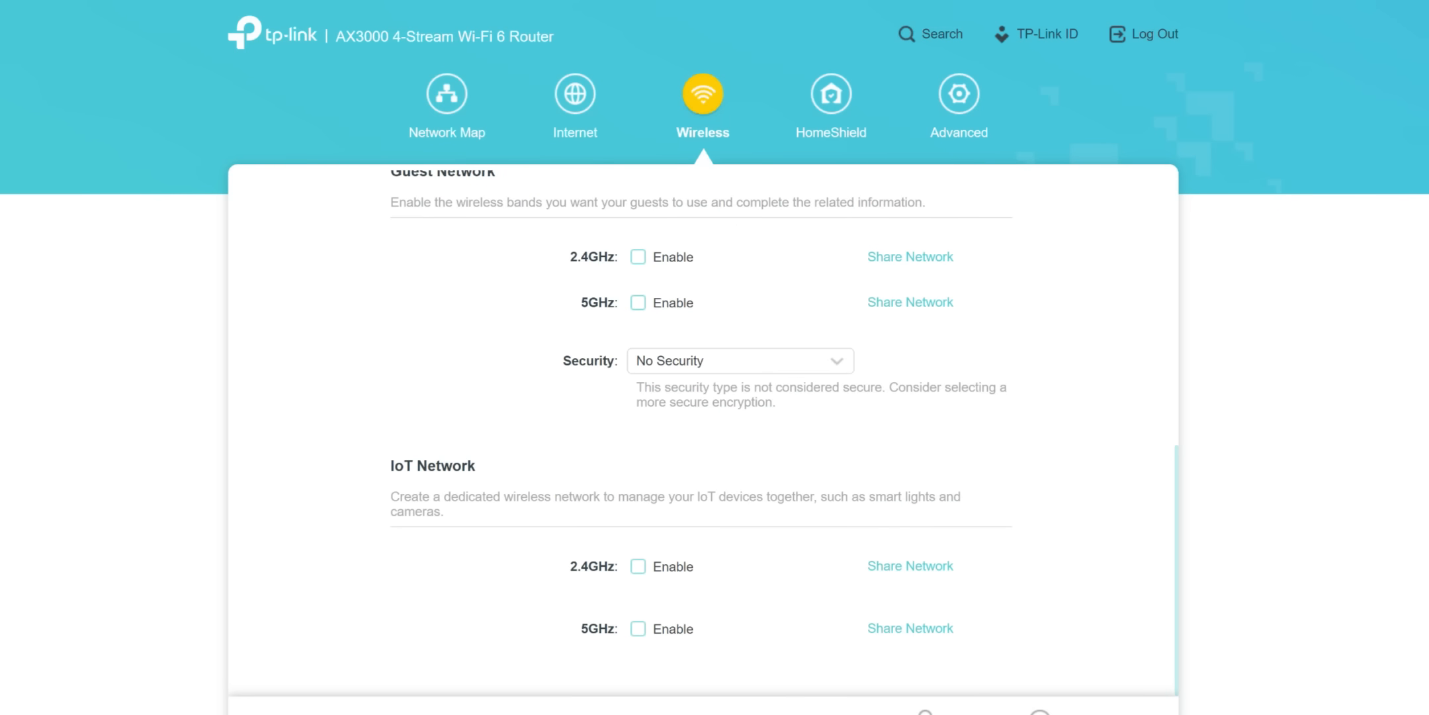
click(830, 105)
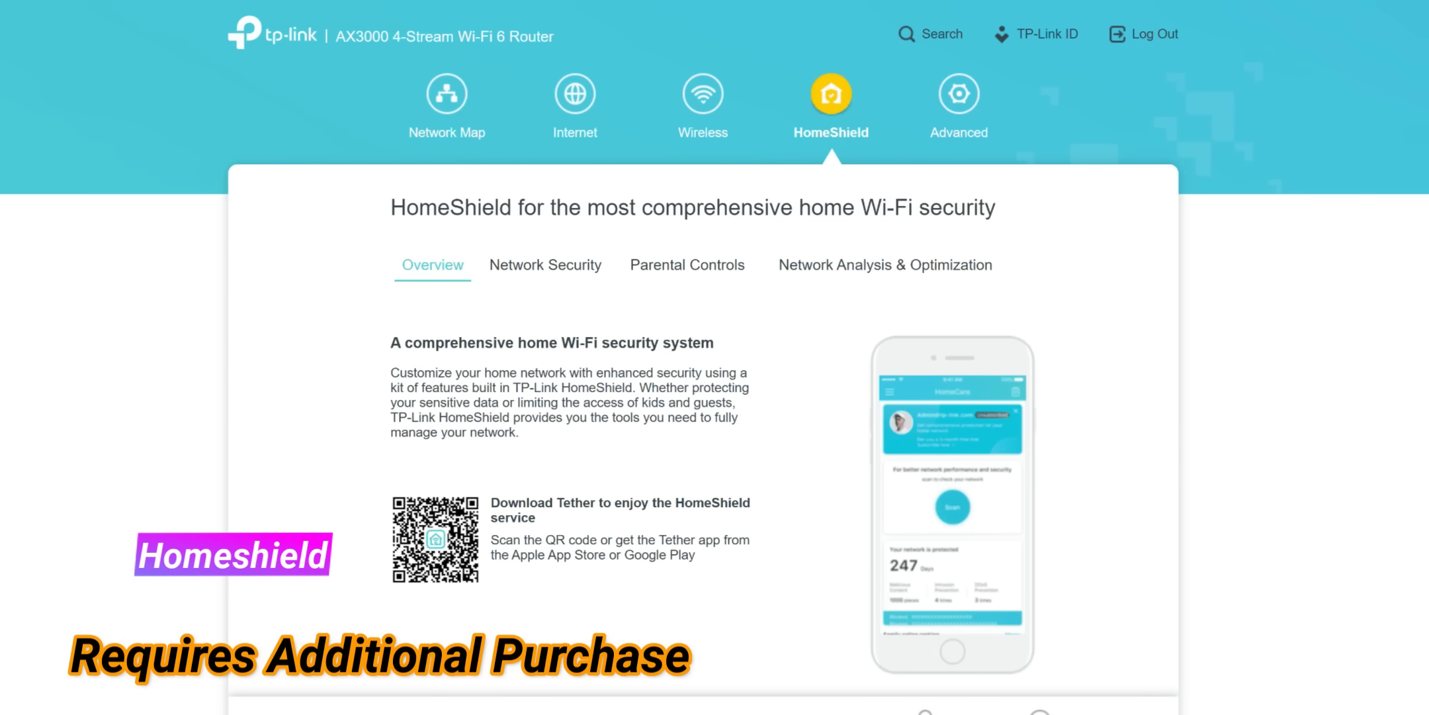
Show the Advanced Network Status with Internet connected via Dynamic IP, LAN and DHCP Server details.
click(958, 94)
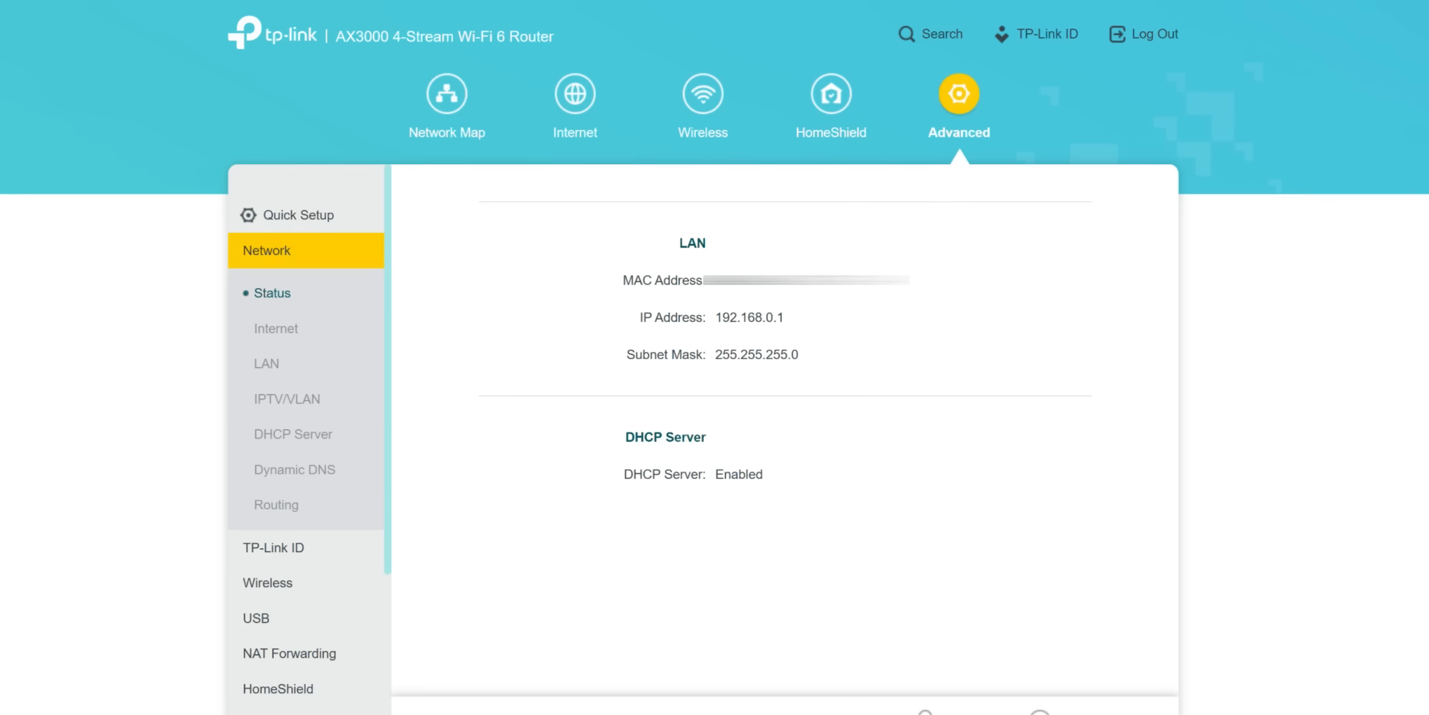
scroll(up, 3)
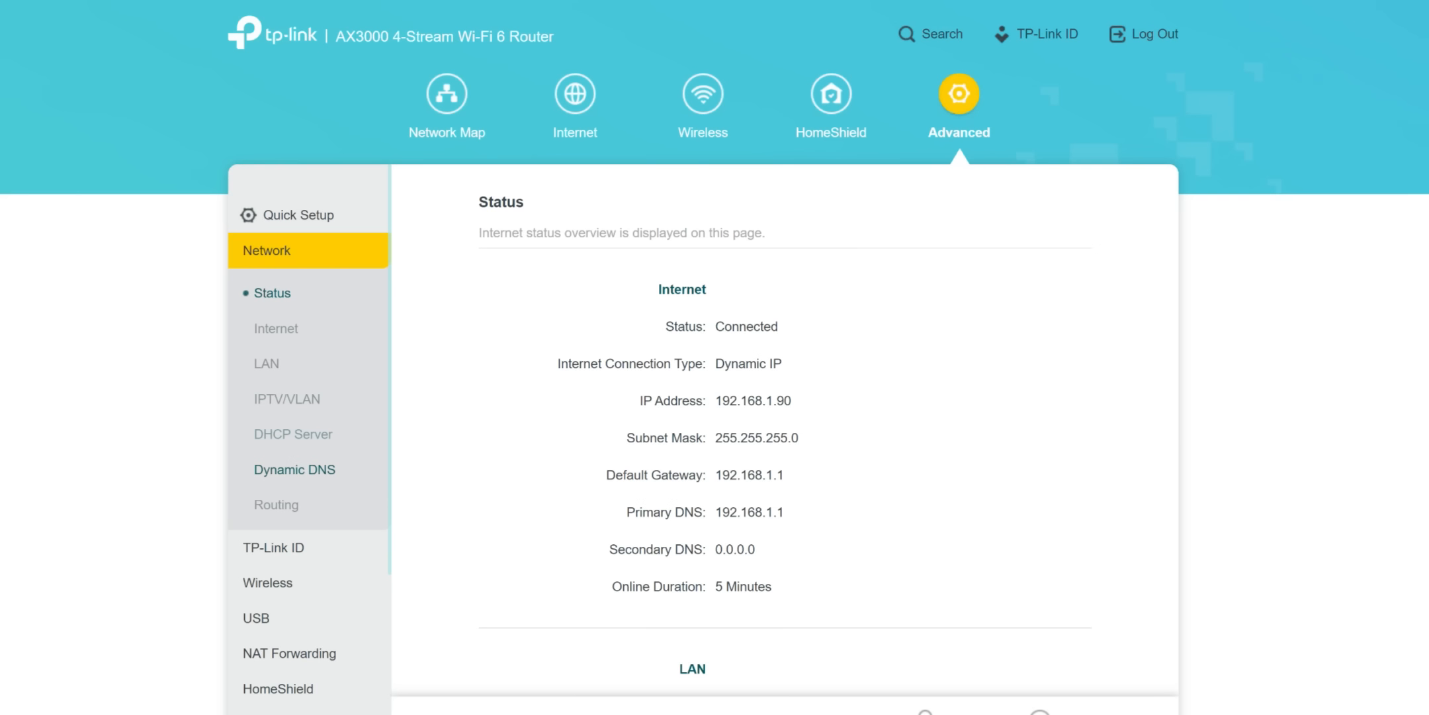
mouse_move(294, 434)
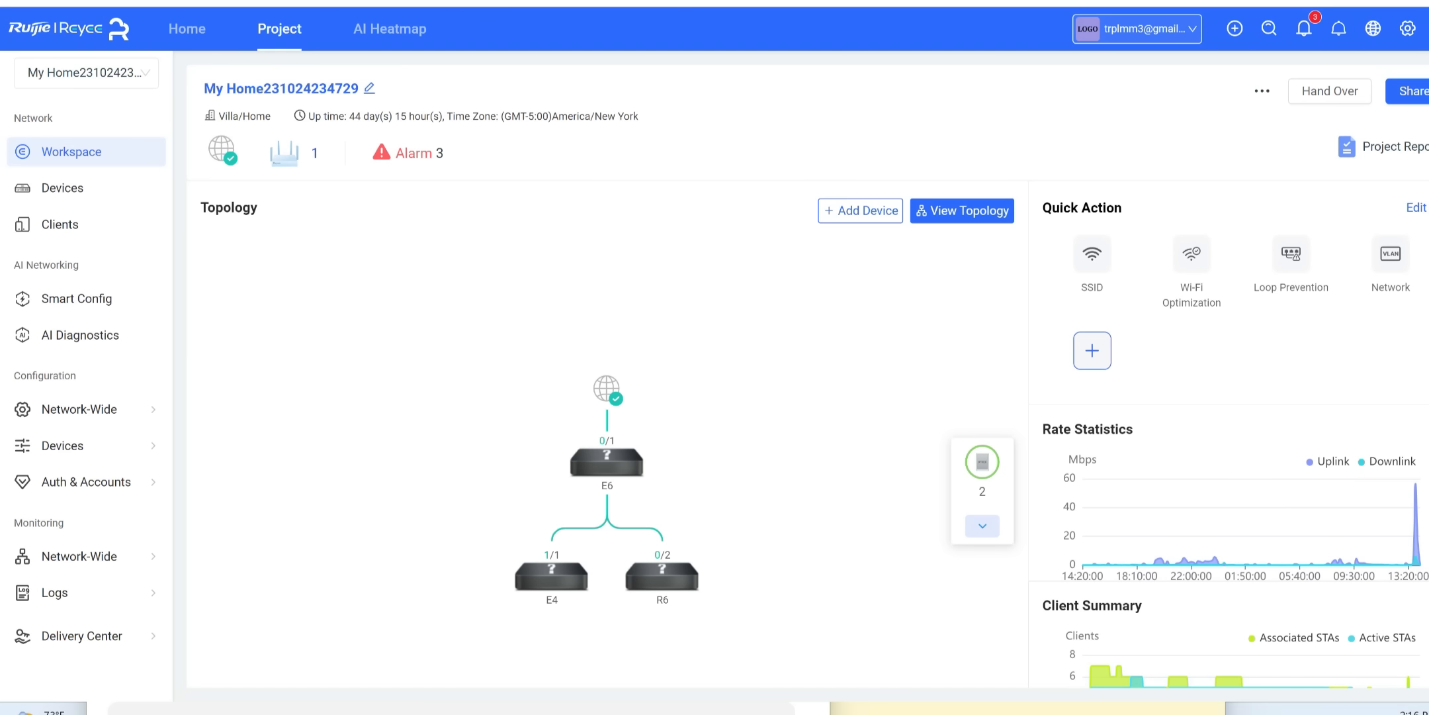
View the project's SSID list, then its Device List showing no Gateway devices.
click(1090, 264)
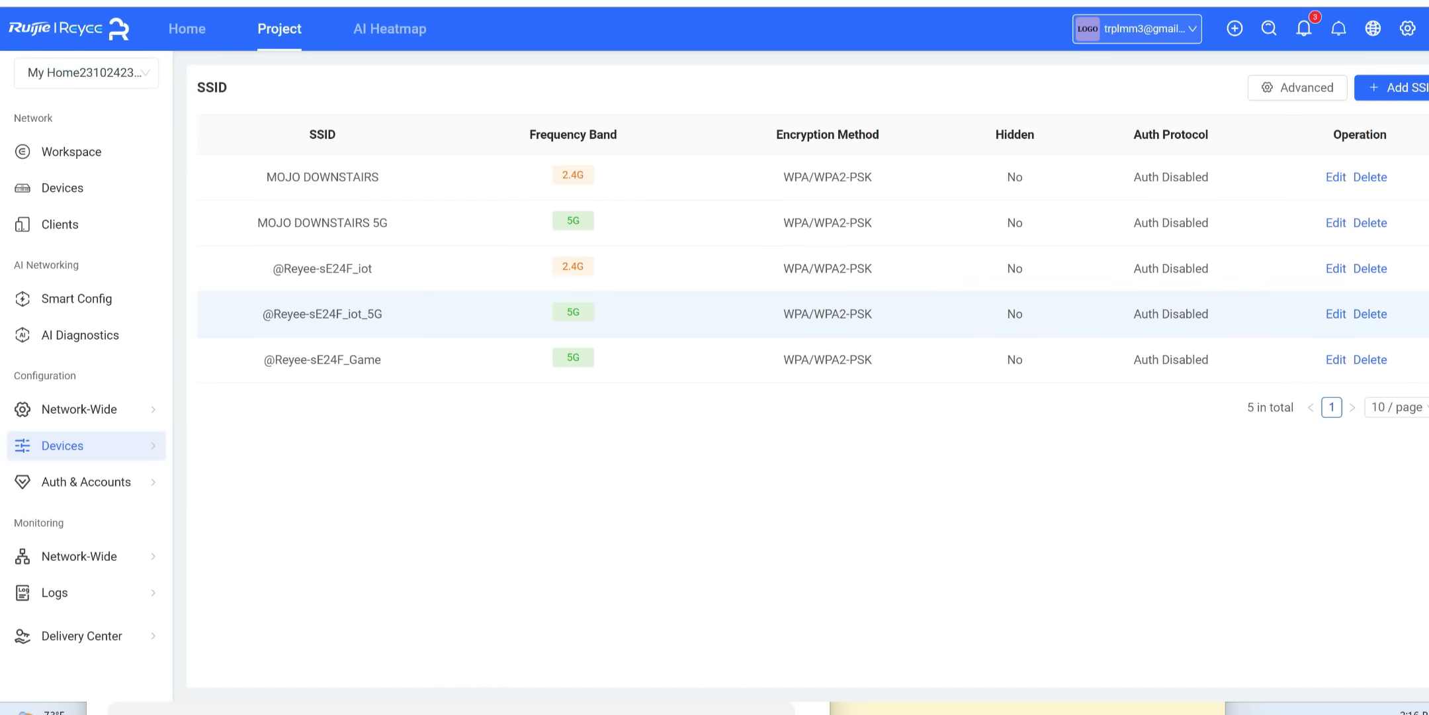
mouse_move(322, 178)
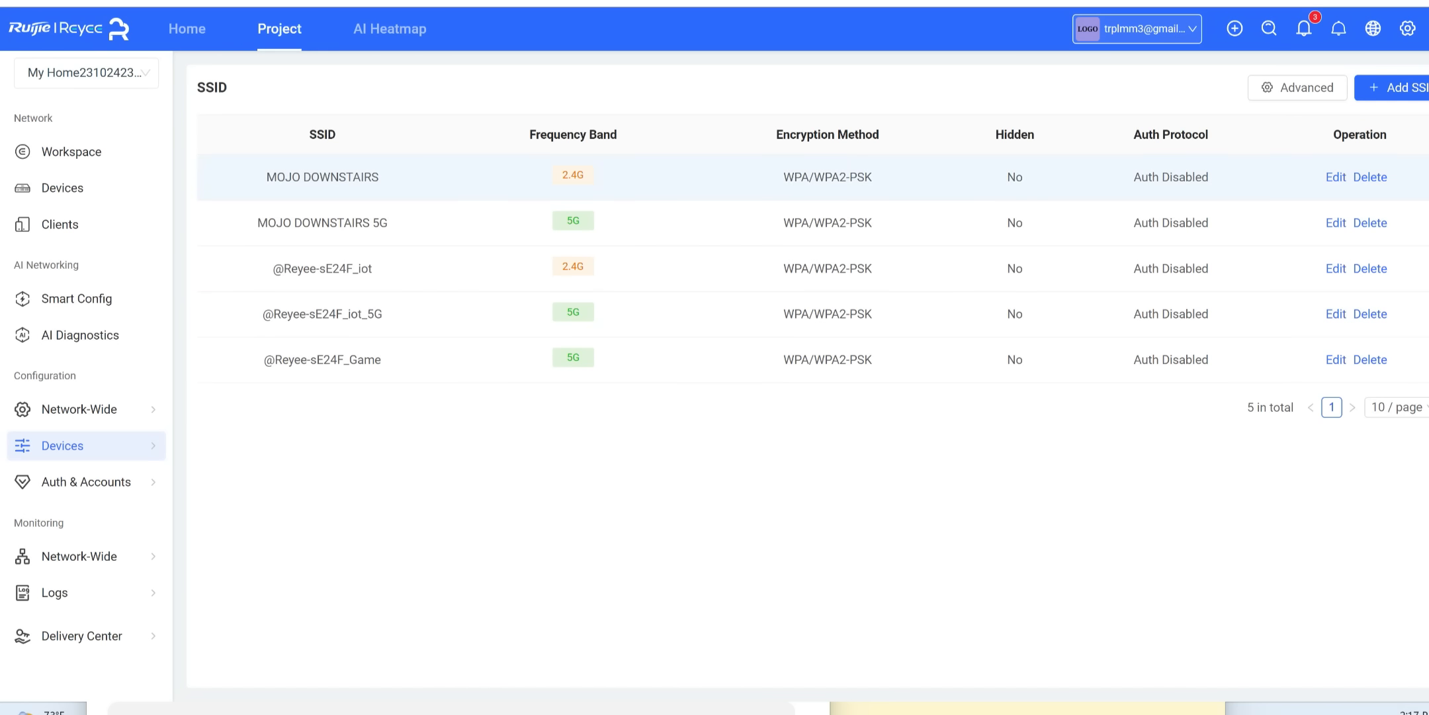
mouse_move(573, 220)
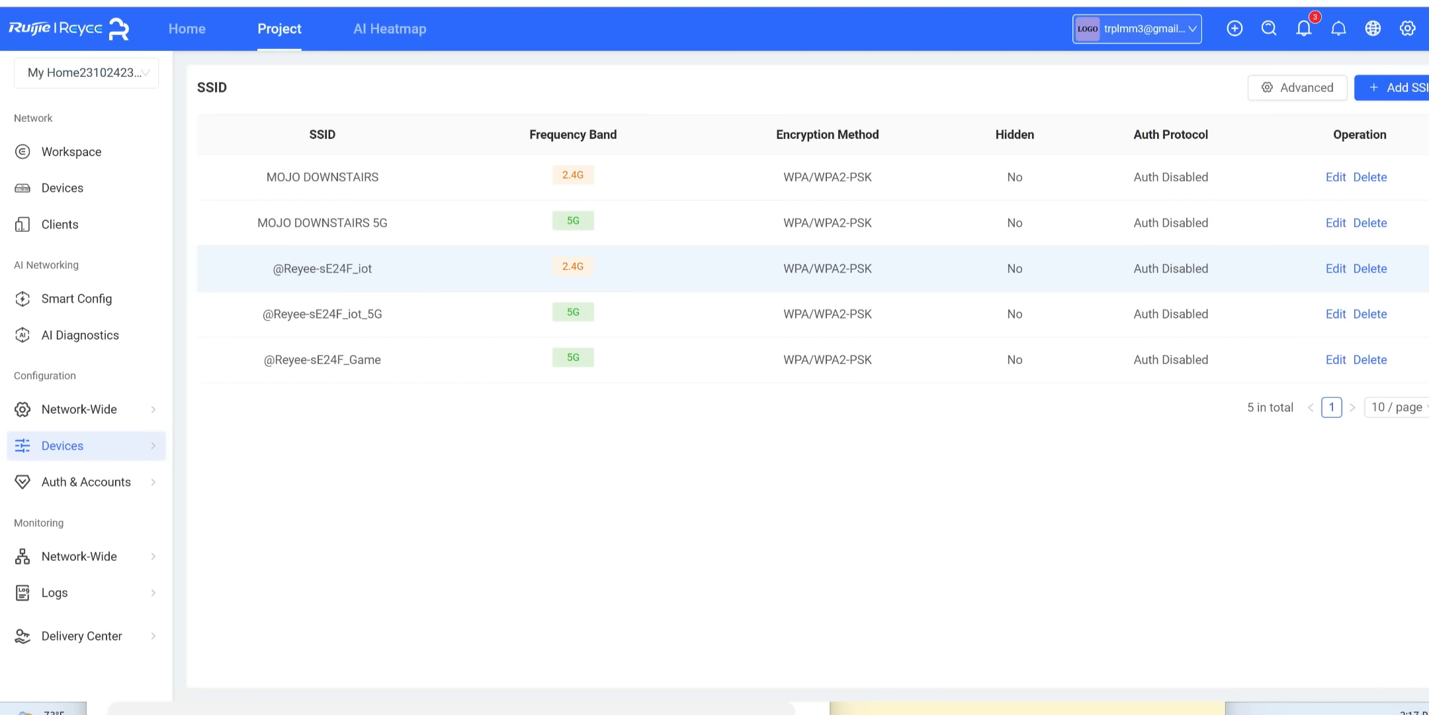
mouse_move(322, 359)
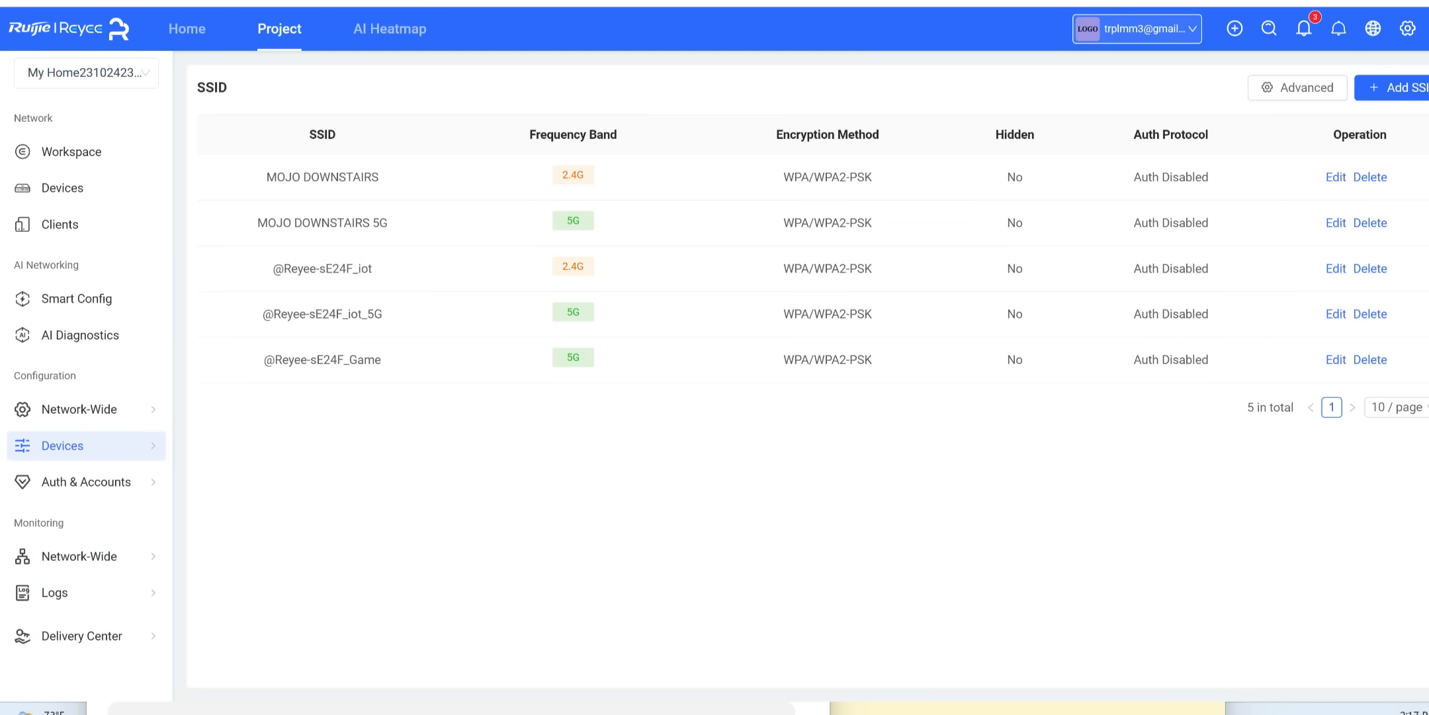
click(62, 188)
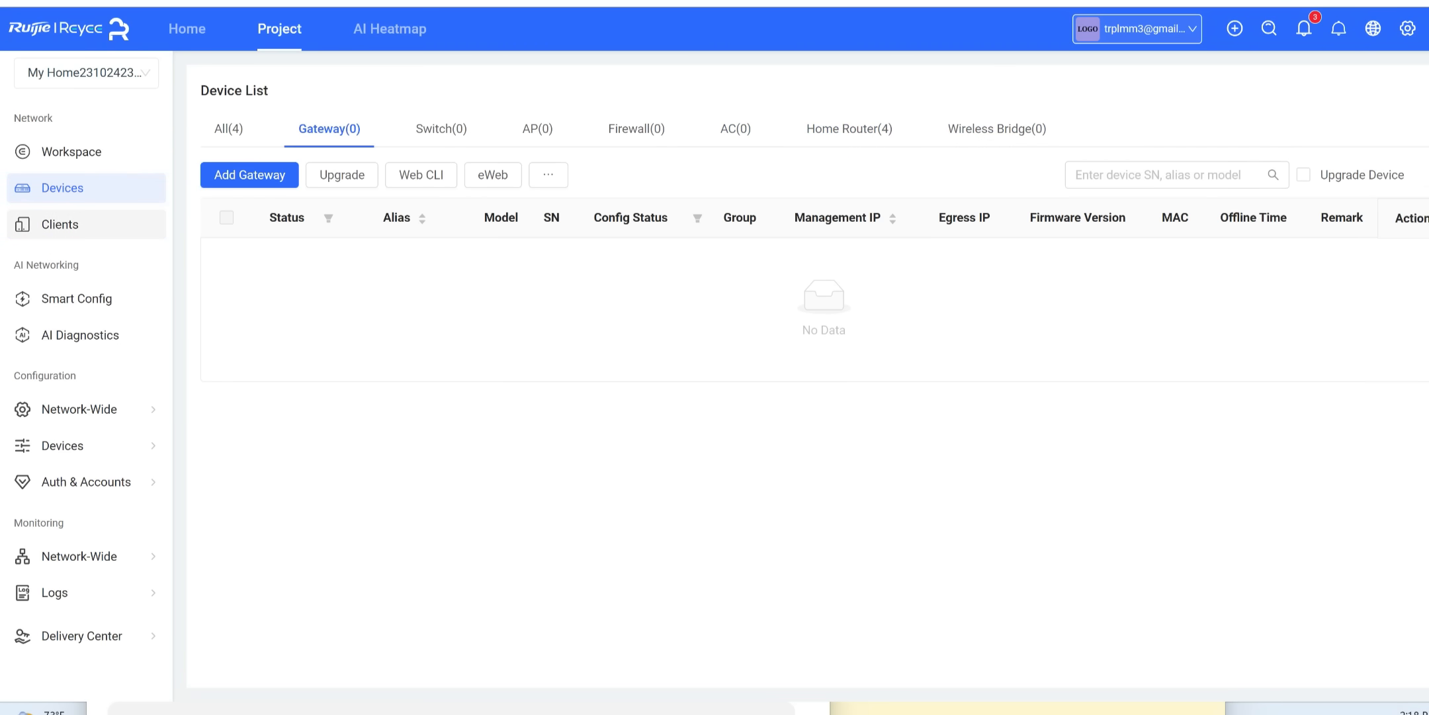
Show the two online 2.4G clients and filter the list to PC, then Audio & Video devices.
click(60, 224)
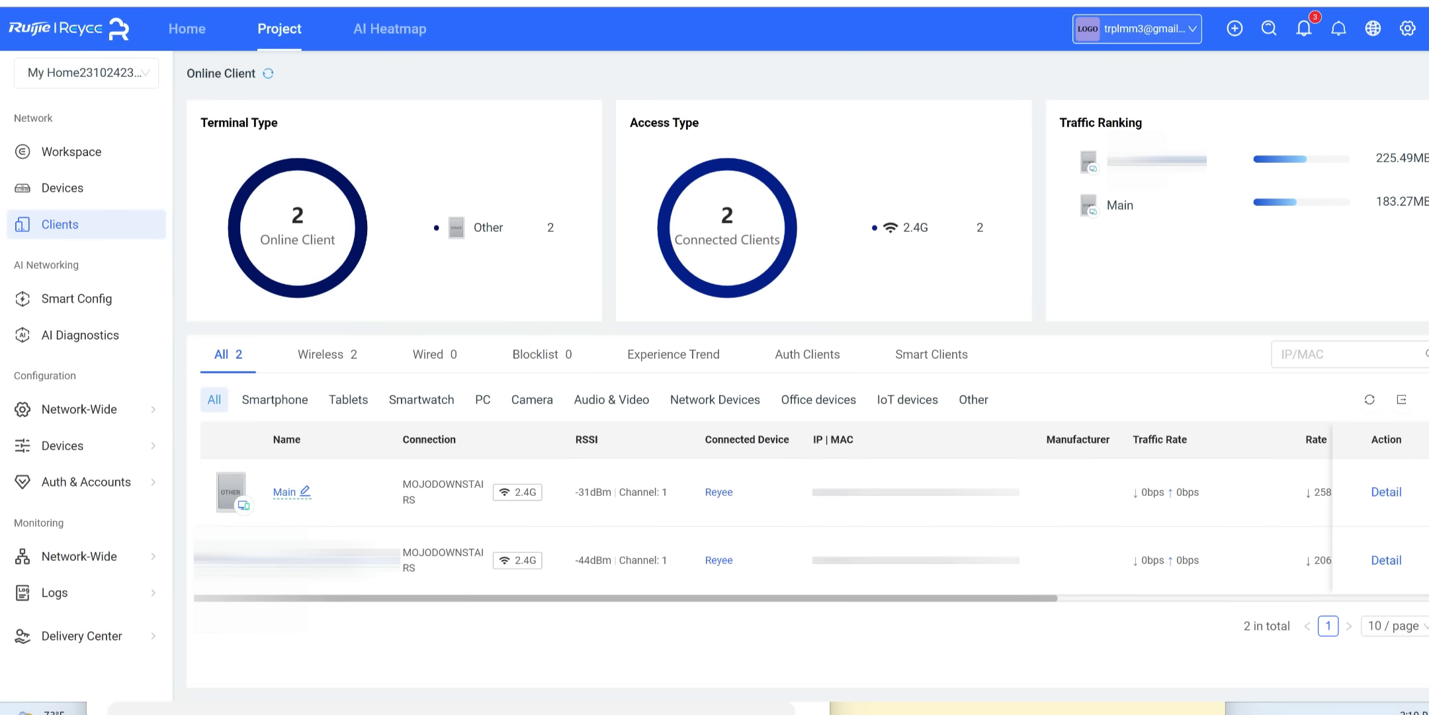
click(482, 400)
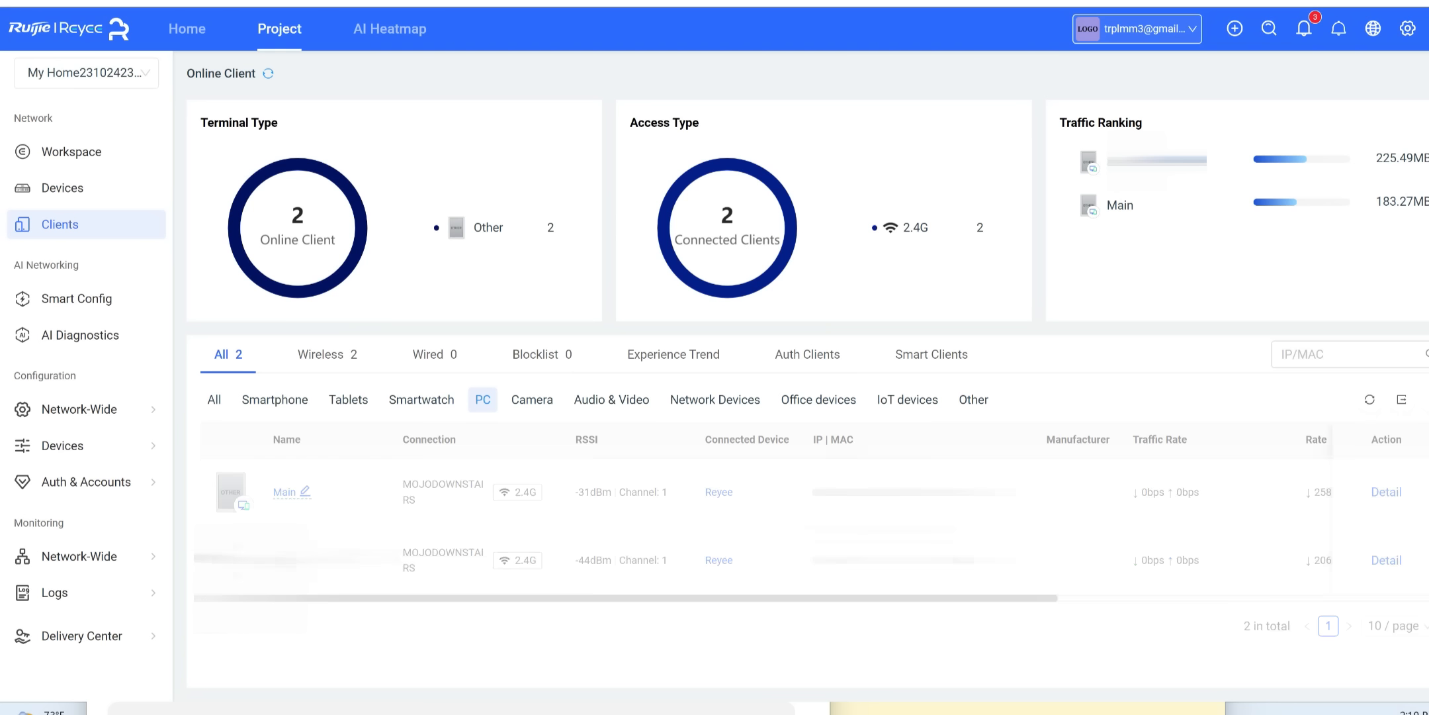
click(610, 400)
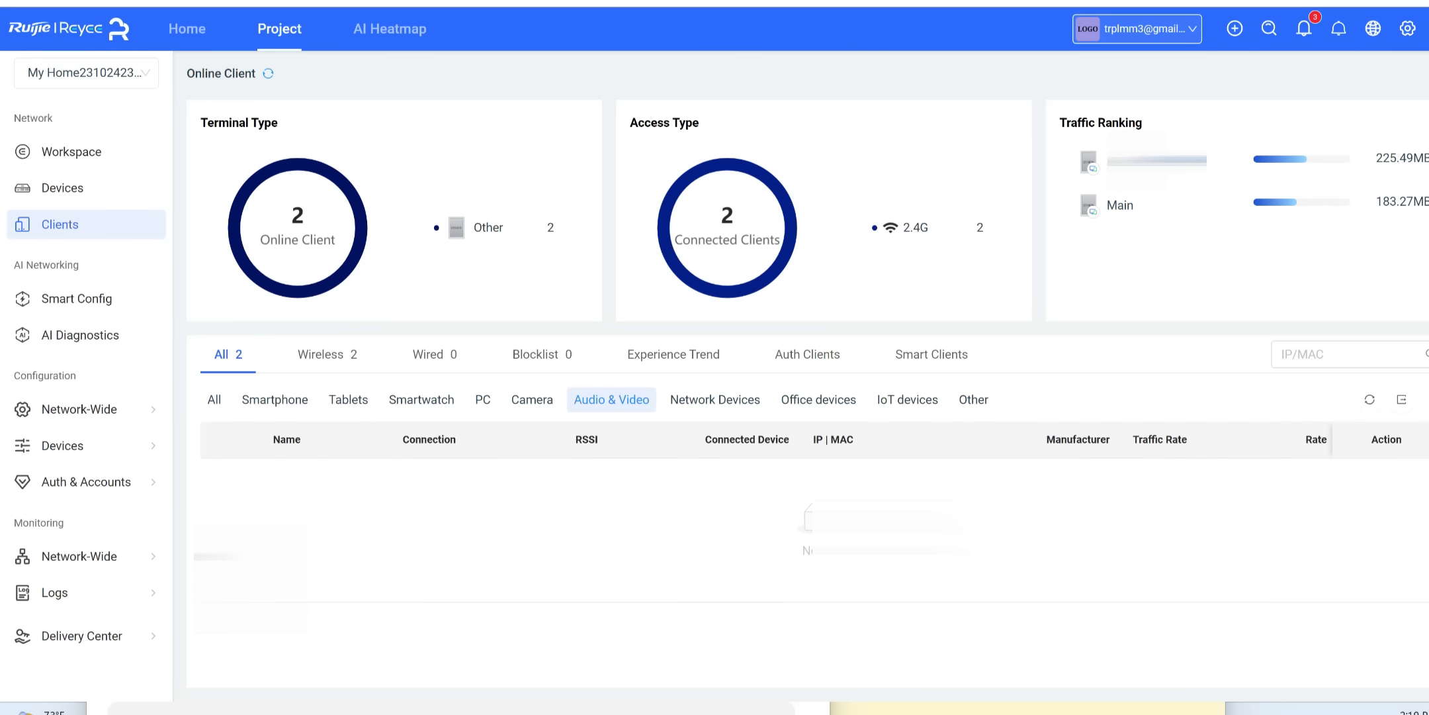
mouse_move(79, 298)
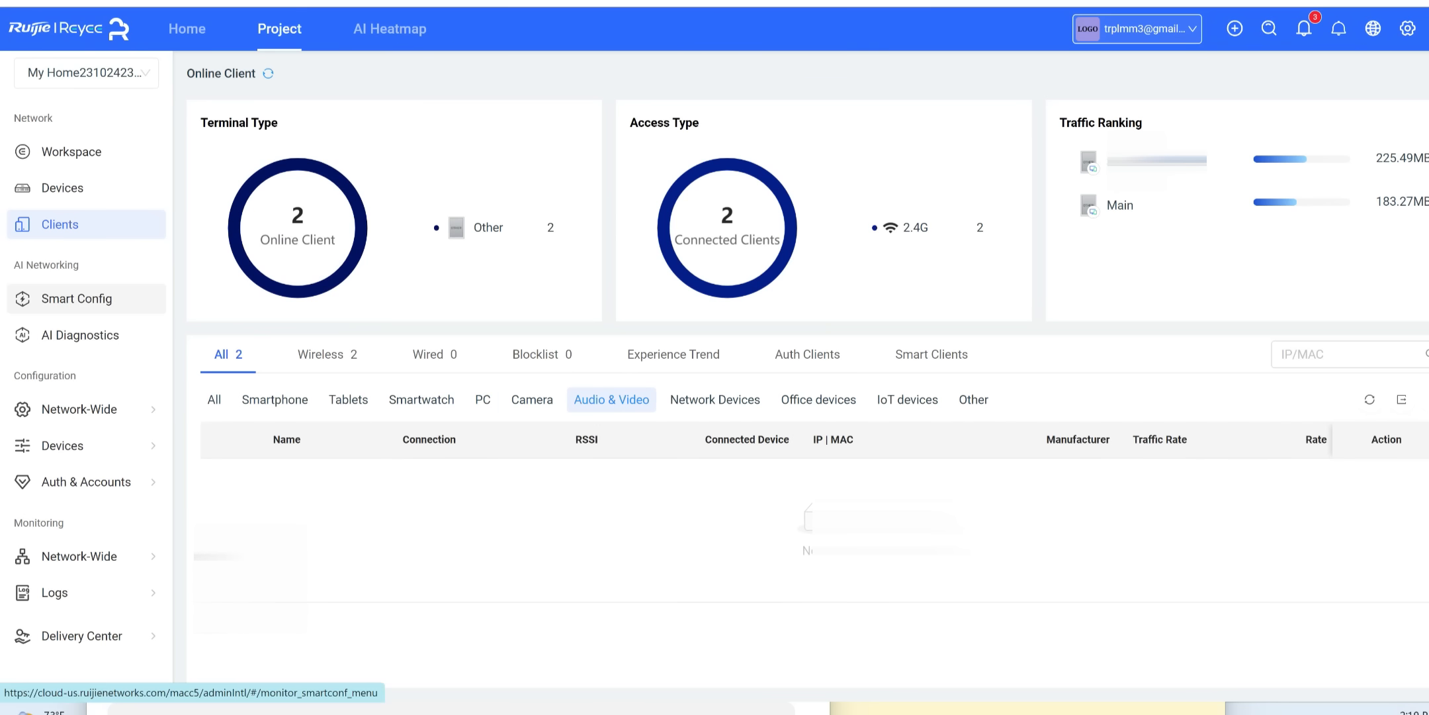
Browse Smart Config's Configuration, Optimization and Delivery steps, then start an AI Diagnostics scan flagging an AP reboot/offline failure.
click(77, 297)
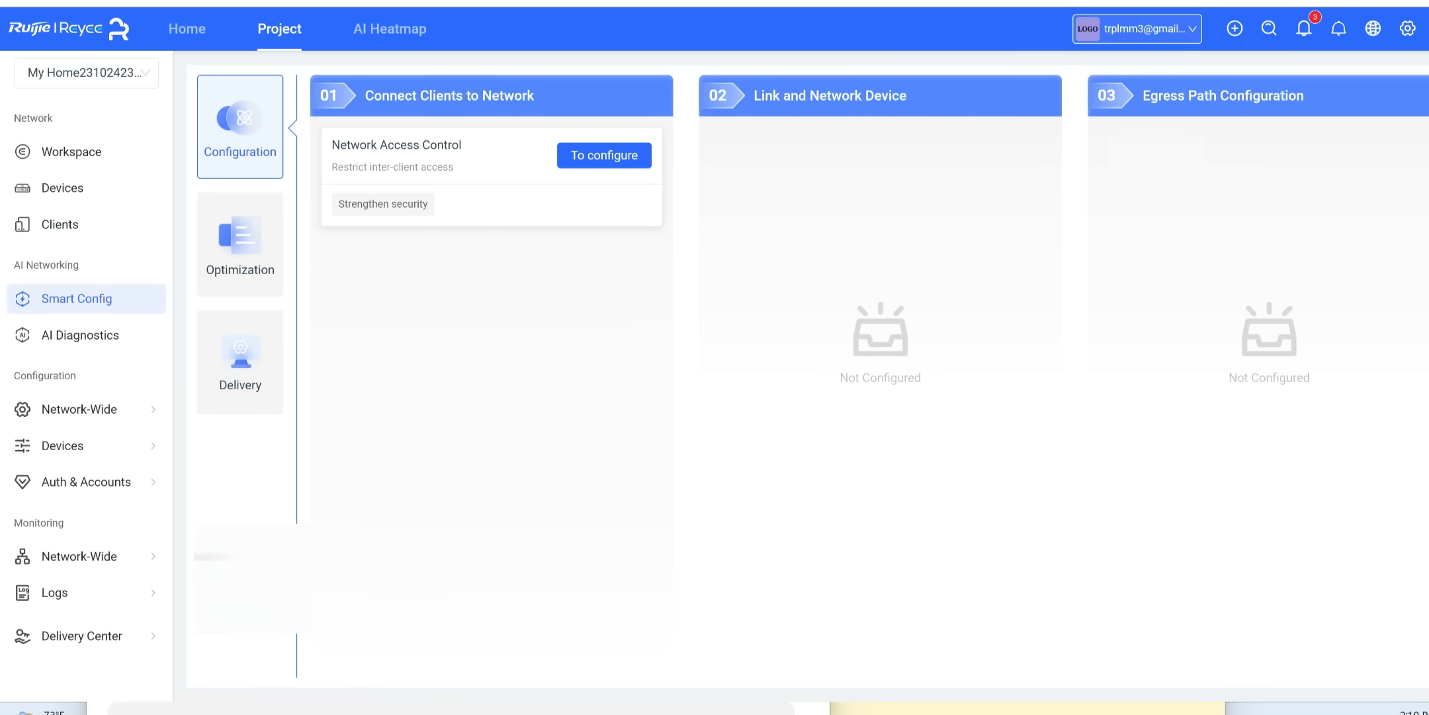
click(240, 243)
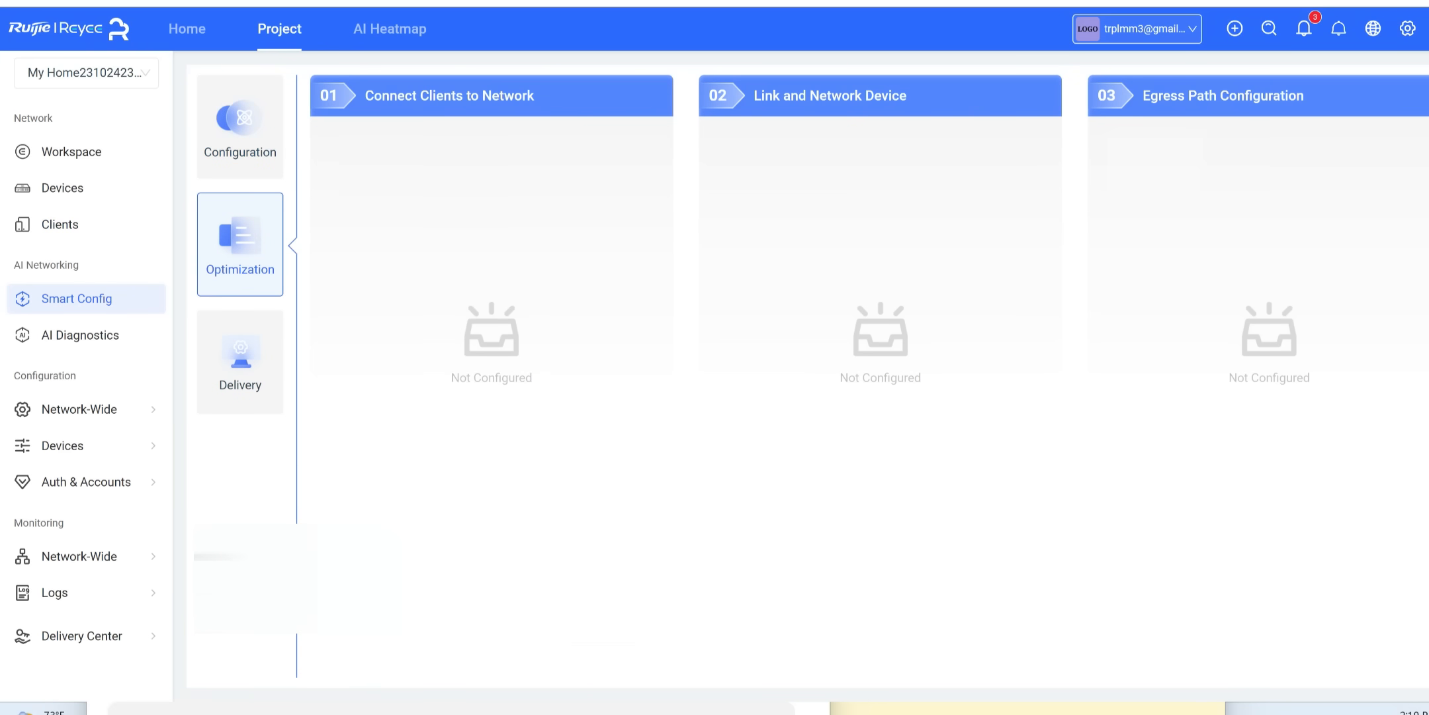
click(239, 362)
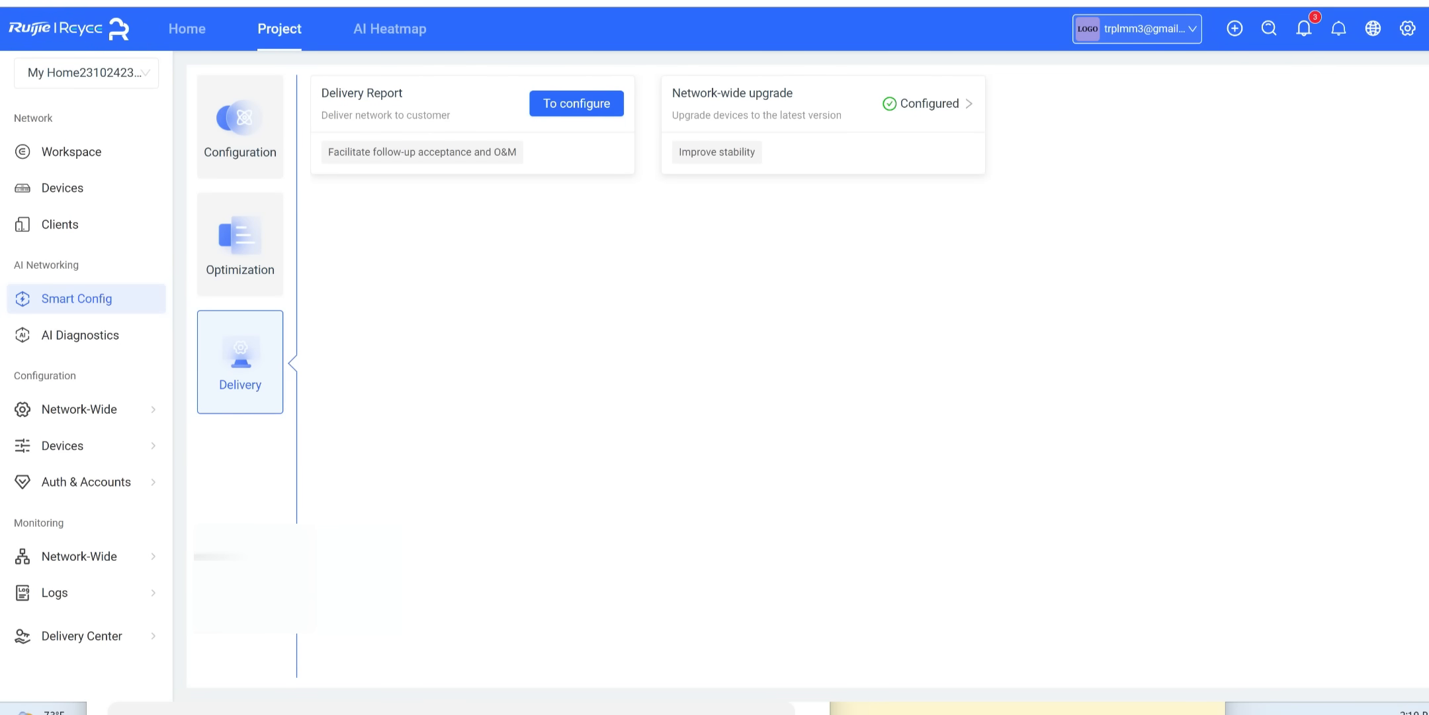
click(81, 334)
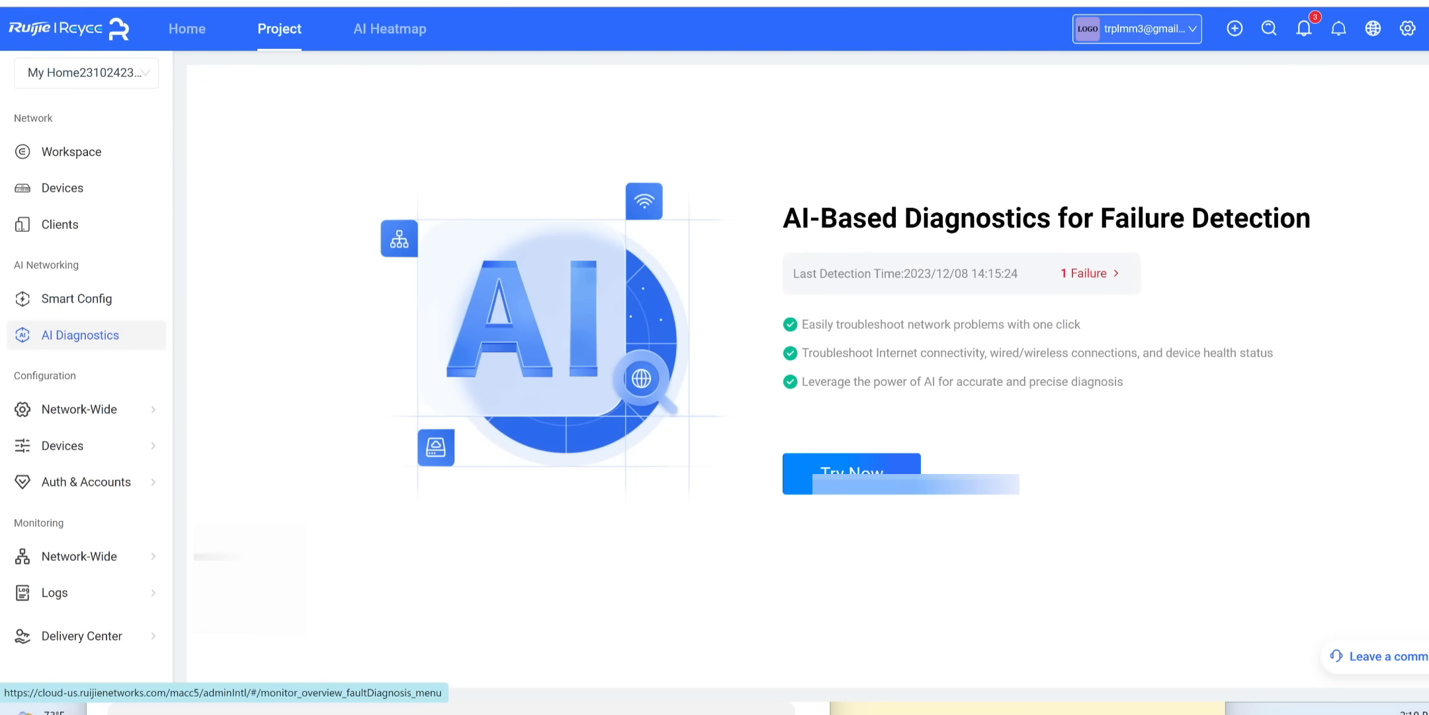
click(850, 472)
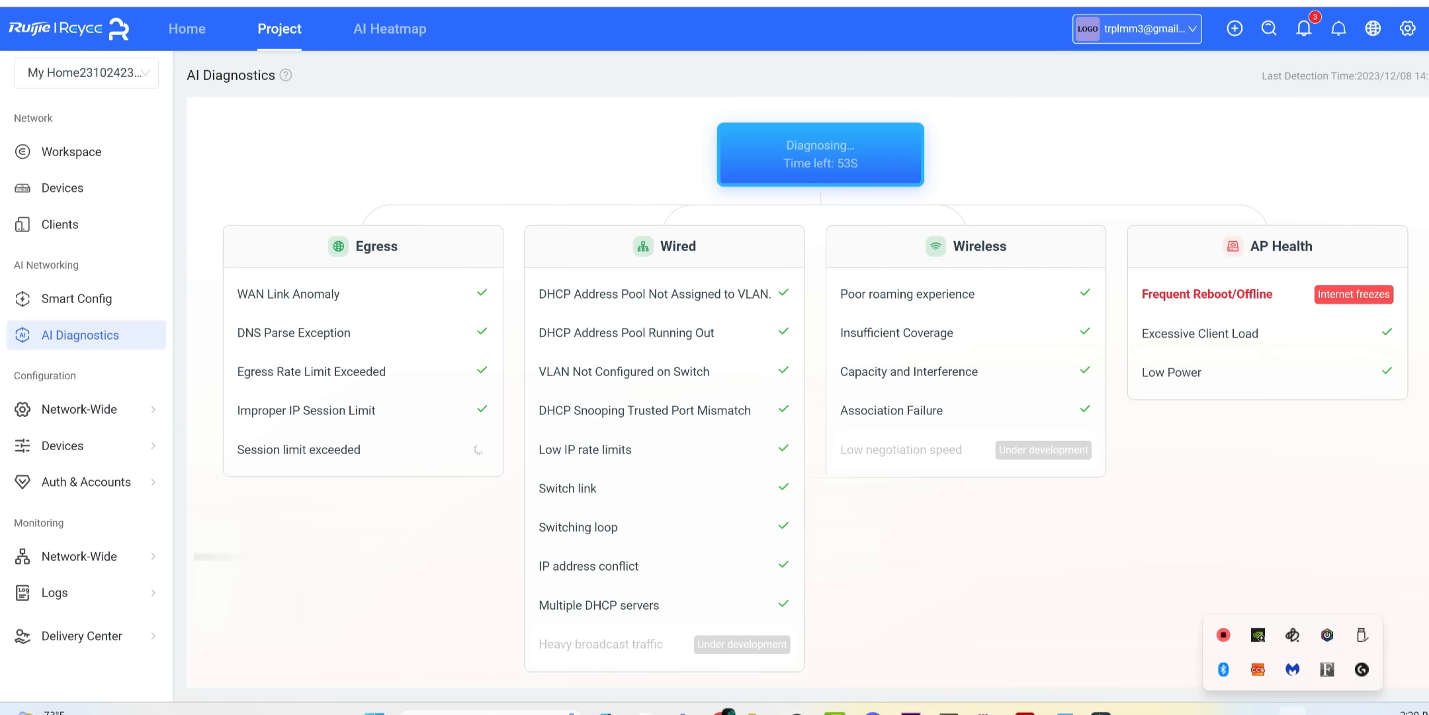
click(78, 408)
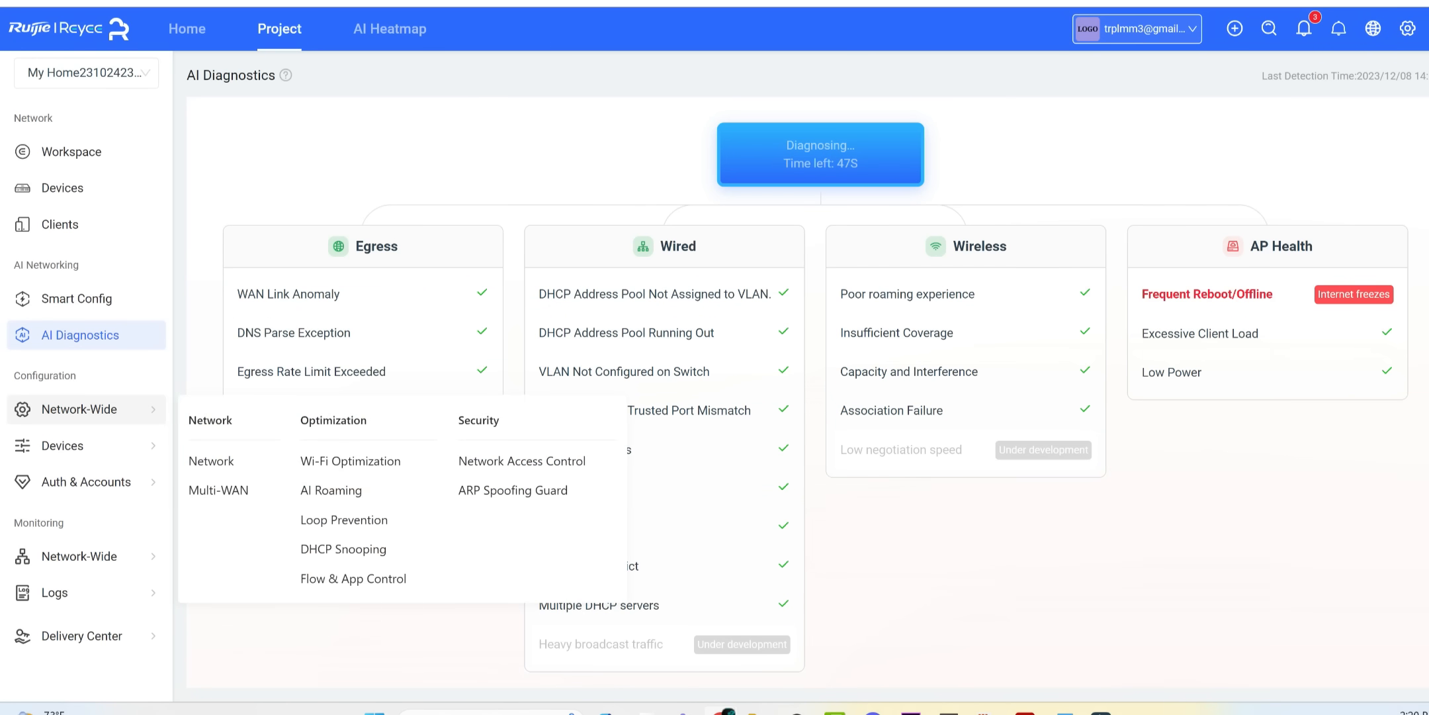
mouse_move(212, 461)
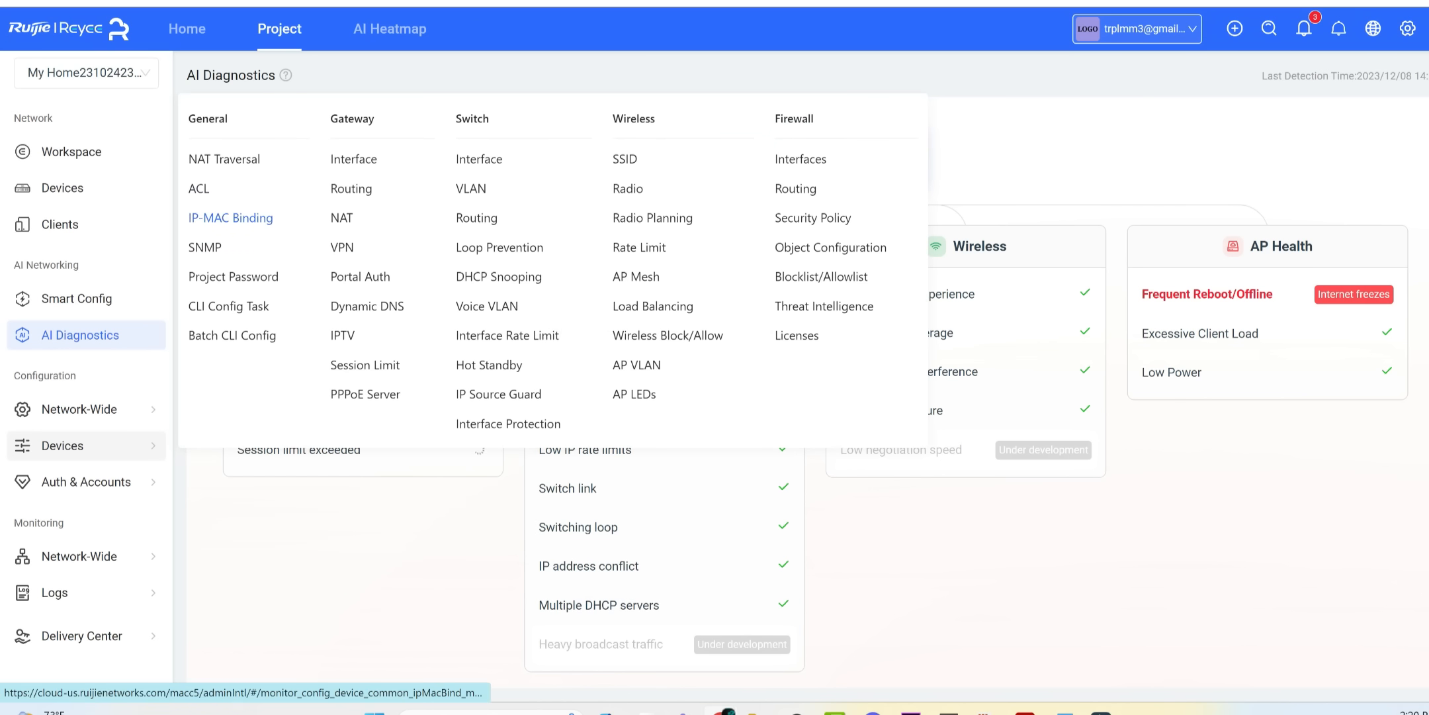
mouse_move(359, 276)
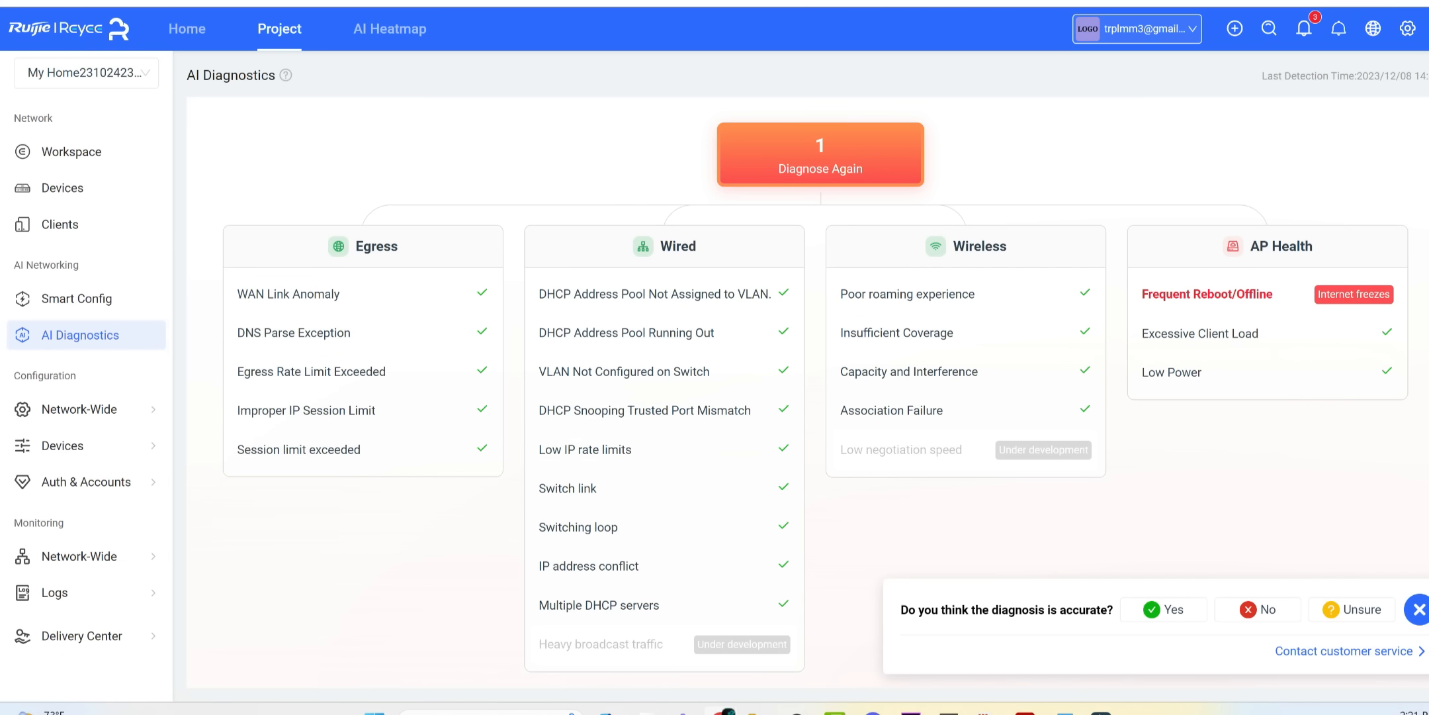
click(62, 445)
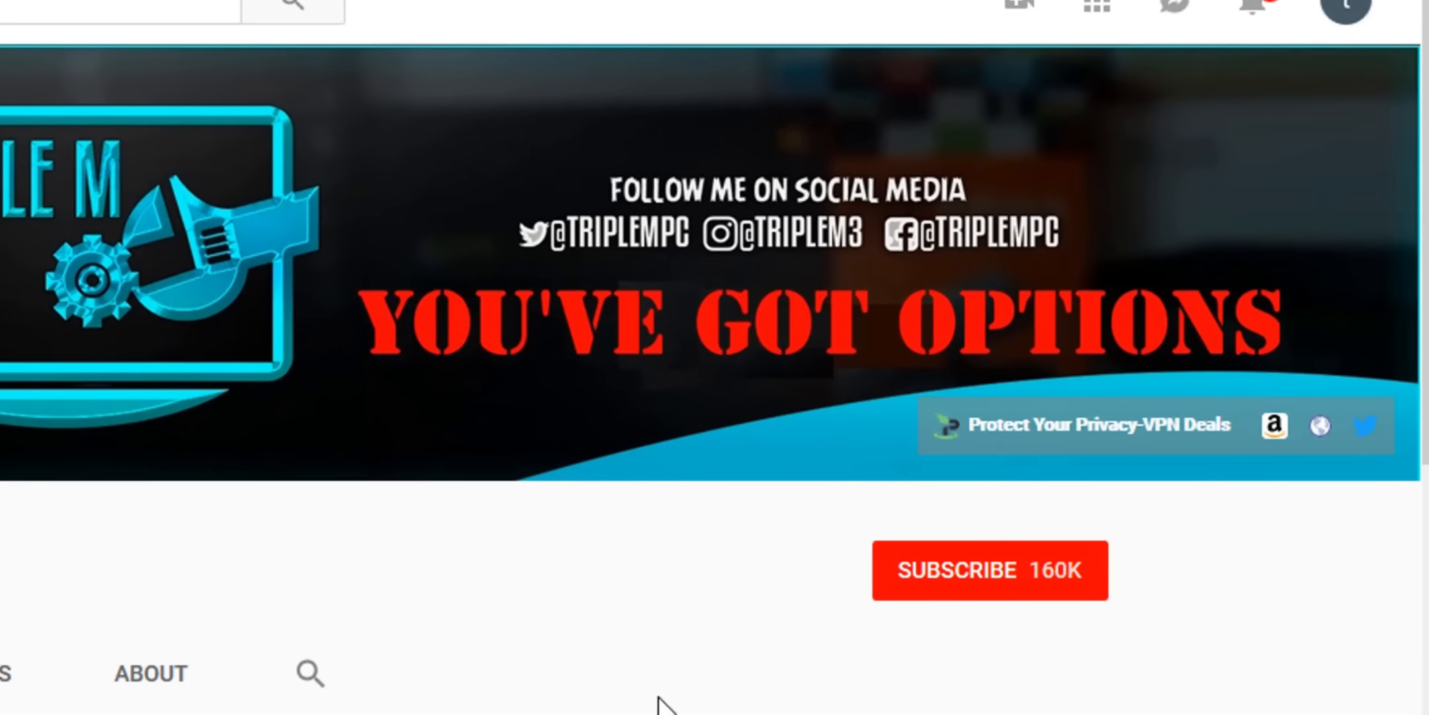
Subscribe to the YouTube channel from its banner page.
click(990, 569)
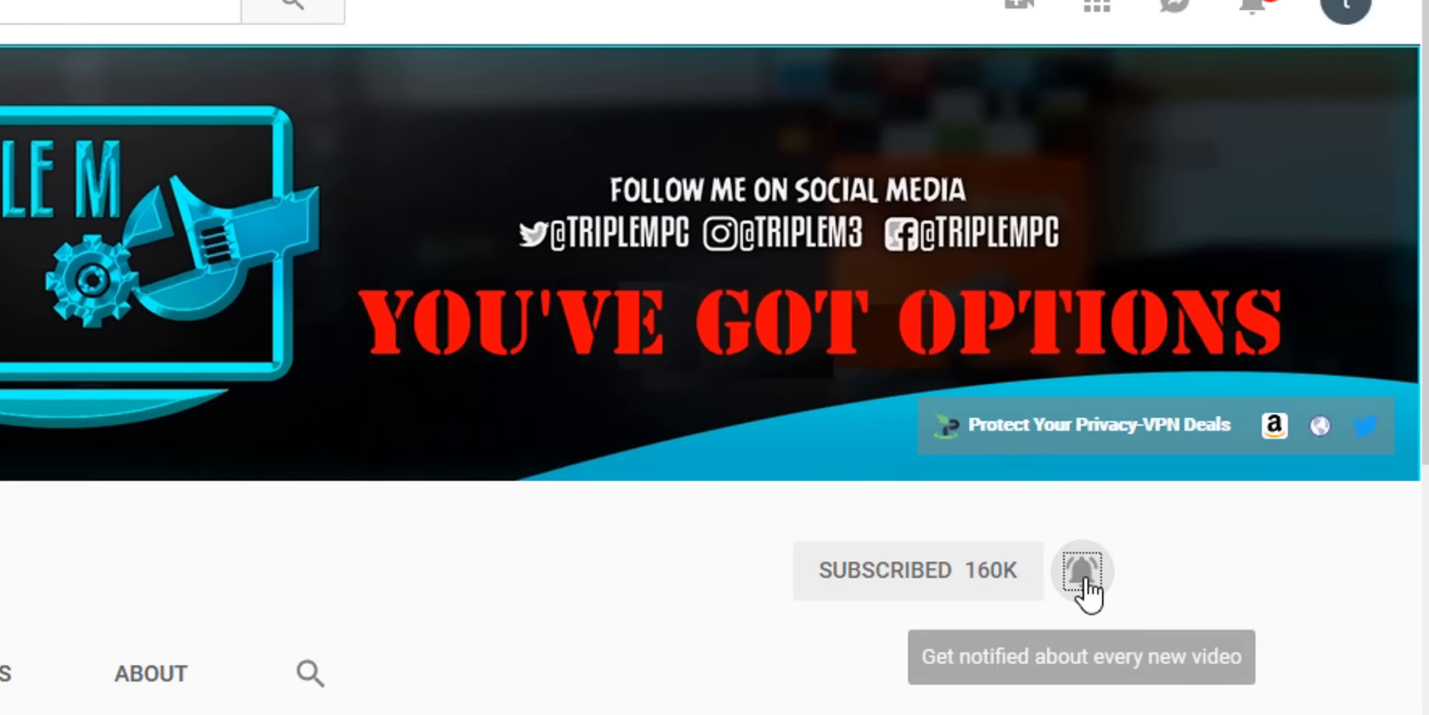